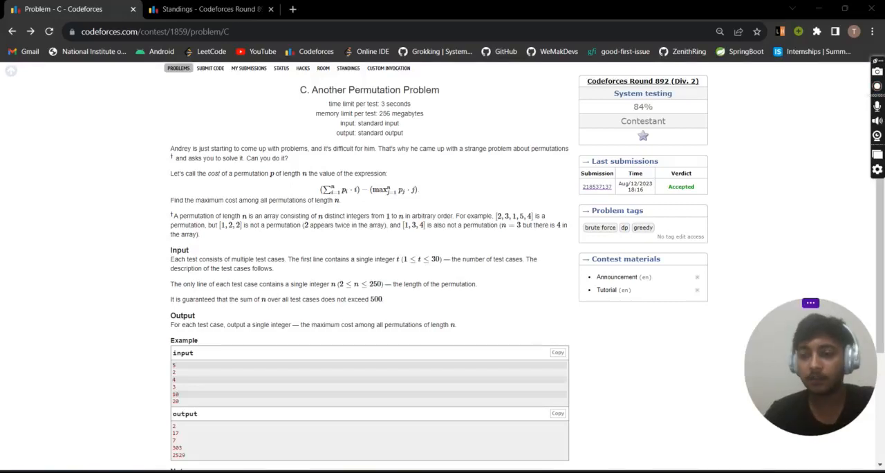
Highlight the permutation-cost definition in the Codeforces problem statement
scroll("up", 3)
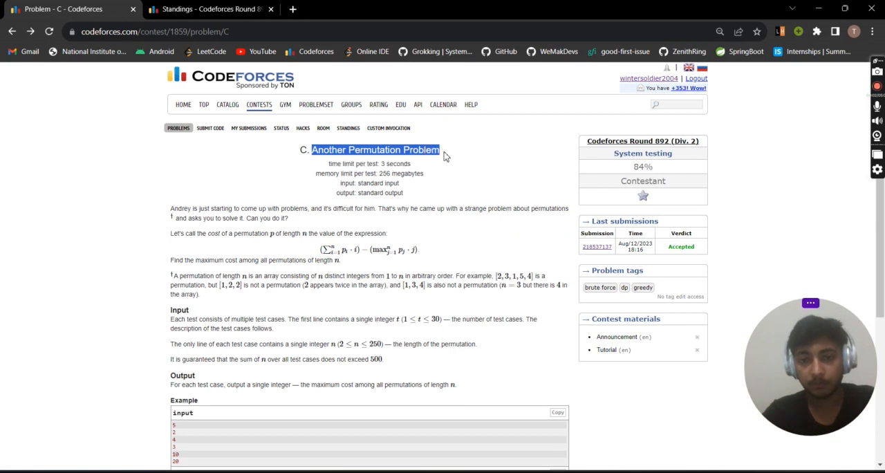
scroll("down", 3)
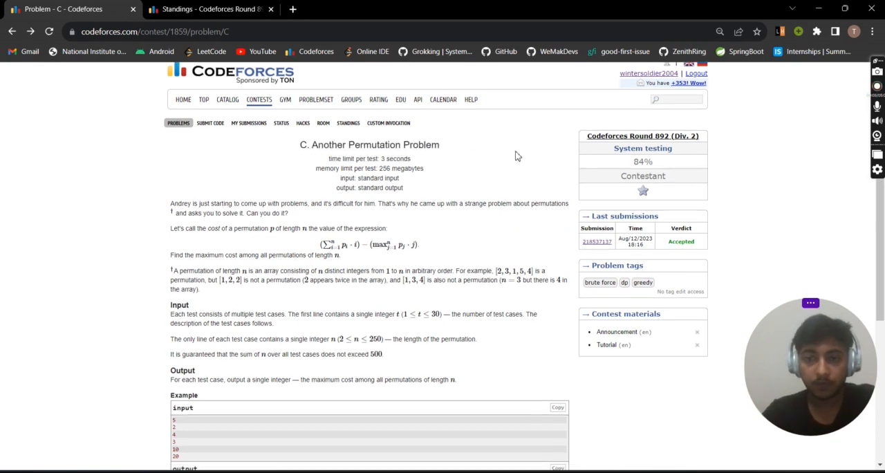
scroll("down", 3)
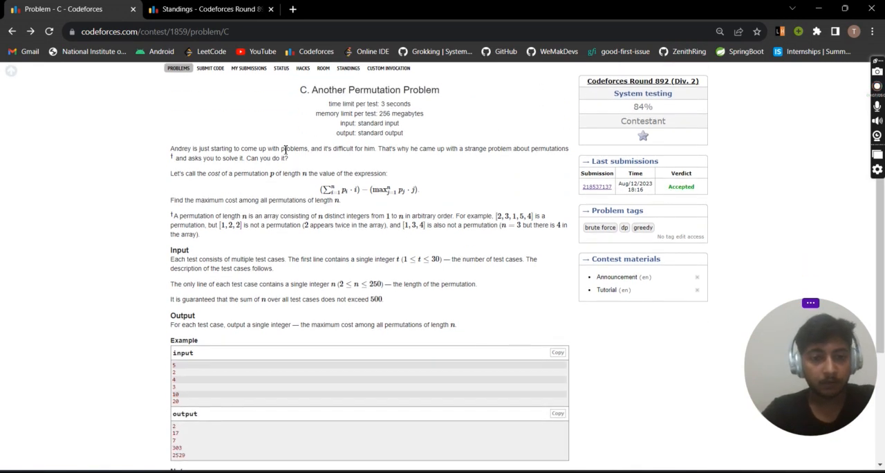
left_click_drag(269, 173, 389, 173)
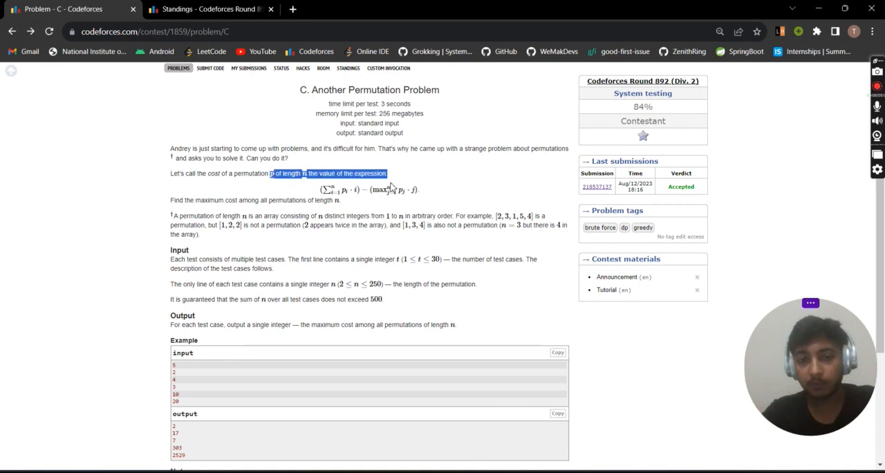
left_click(392, 177)
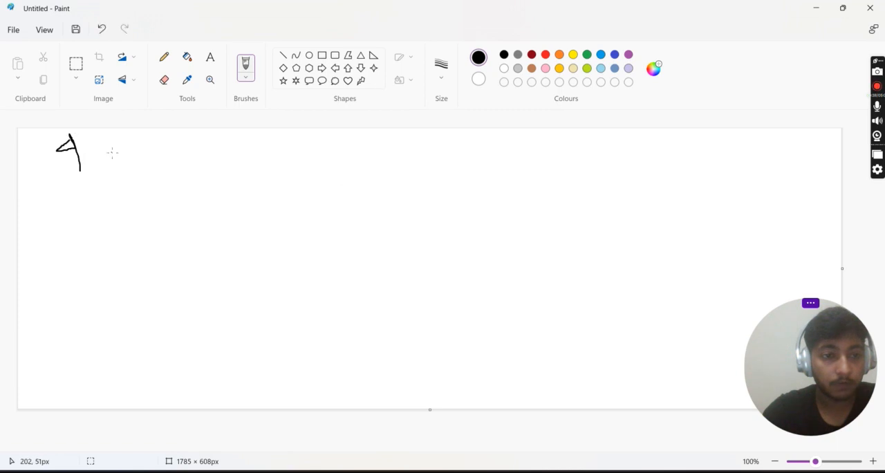
Write 4 1 2 3 with an arrow and begin the cost 4x1 + 2 + 6, undoing one bad stroke
left_click_drag(113, 148, 117, 206)
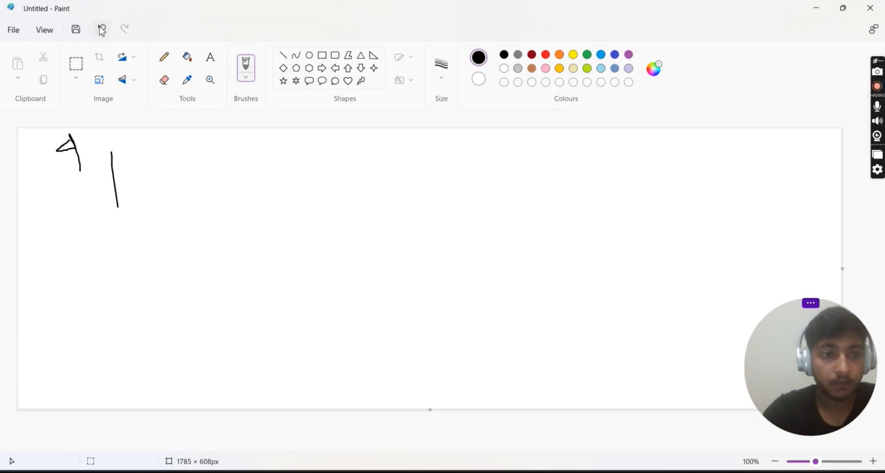
left_click(101, 29)
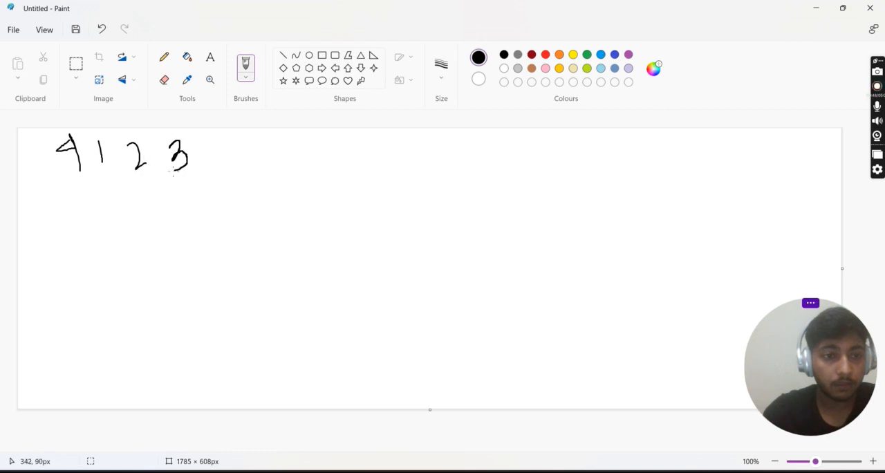
left_click_drag(238, 146, 256, 149)
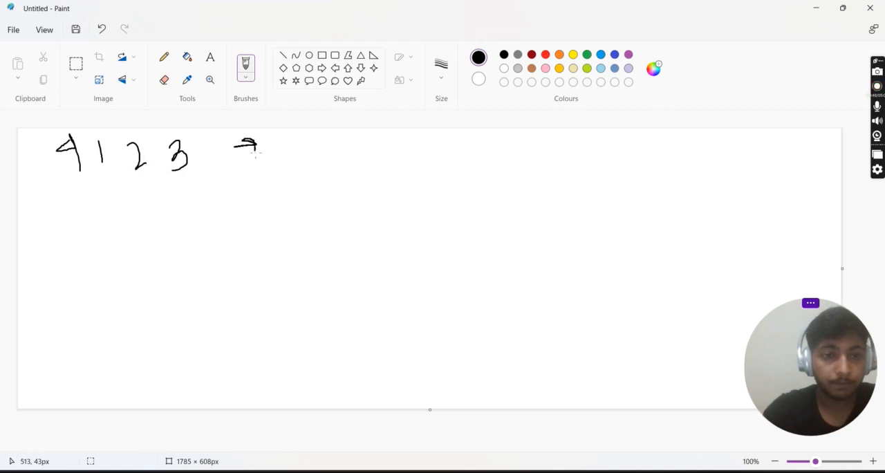
left_click_drag(279, 138, 293, 170)
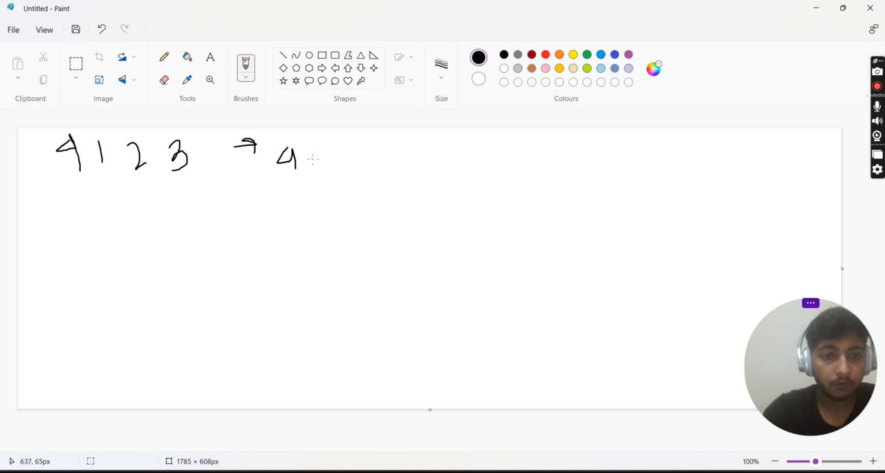
left_click_drag(304, 158, 316, 170)
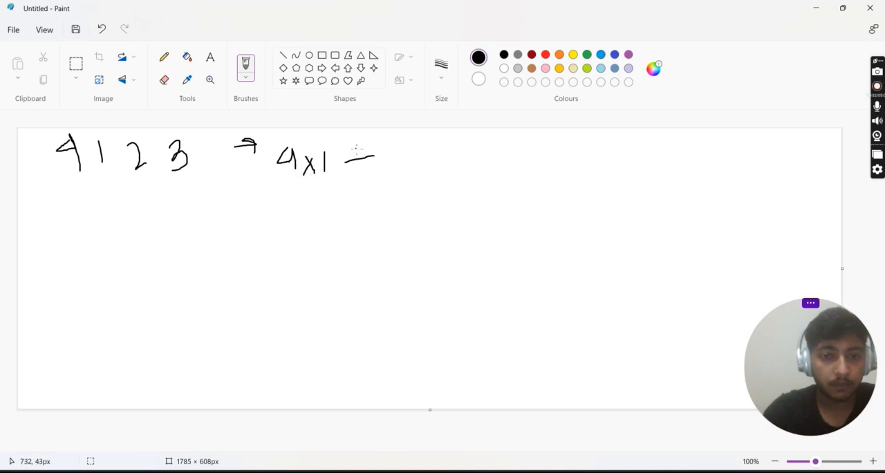
left_click_drag(346, 159, 374, 159)
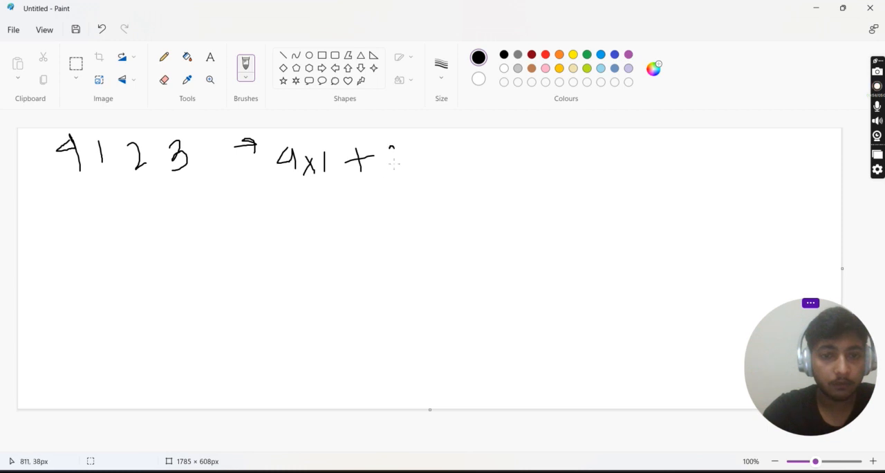
left_click_drag(387, 150, 404, 177)
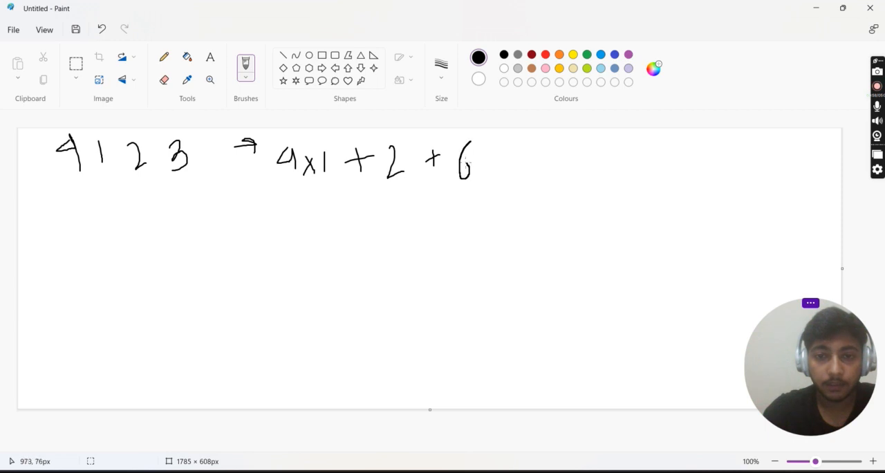
Finish the cost as + 12 − 12 and underline the summed terms 4x1 through 12
left_click_drag(495, 161, 512, 160)
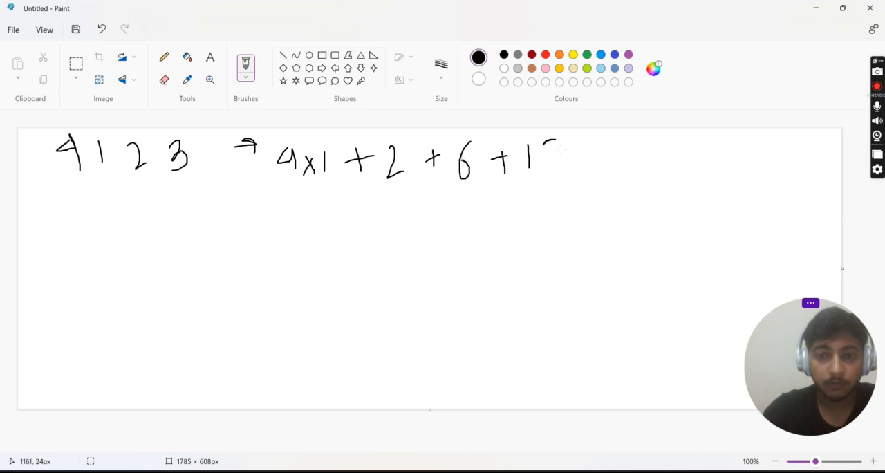
left_click_drag(546, 163, 611, 163)
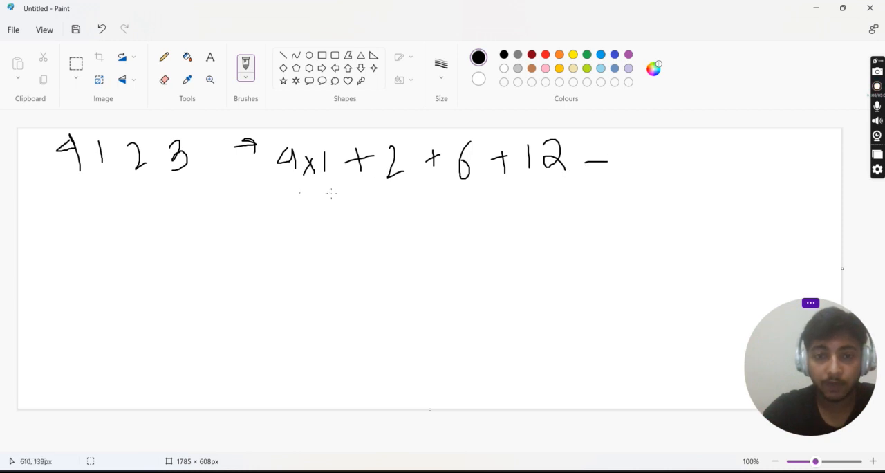
left_click_drag(301, 192, 546, 181)
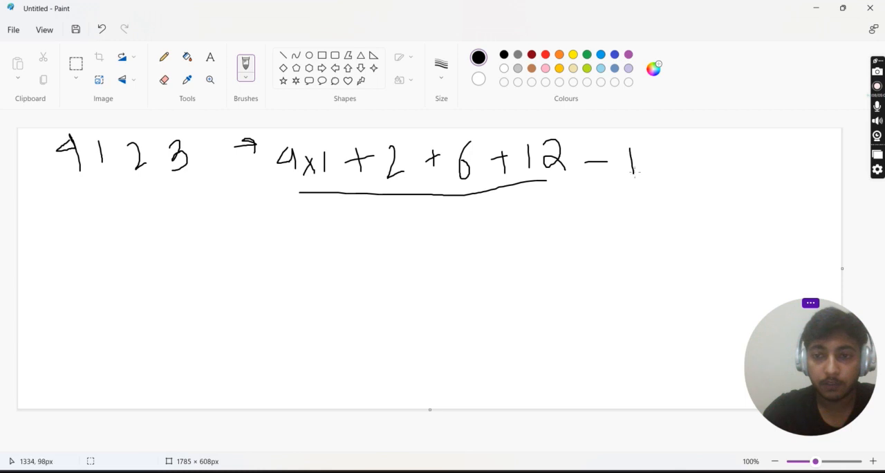
left_click_drag(647, 152, 664, 177)
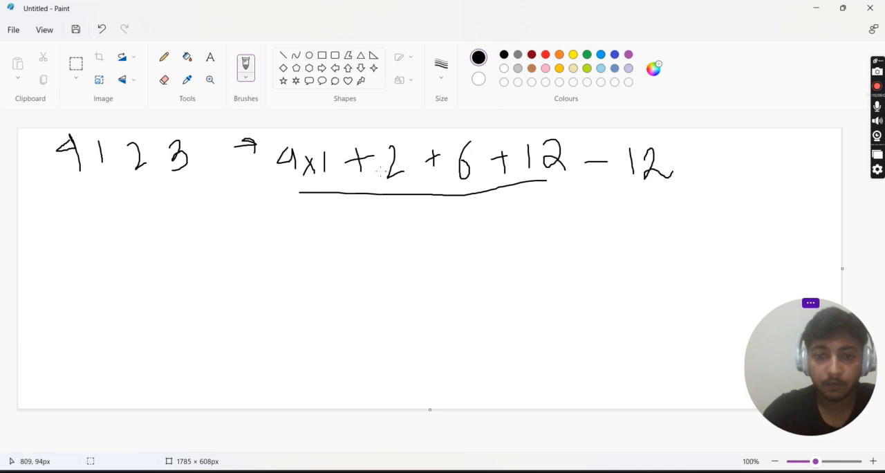
mouse_move(301, 178)
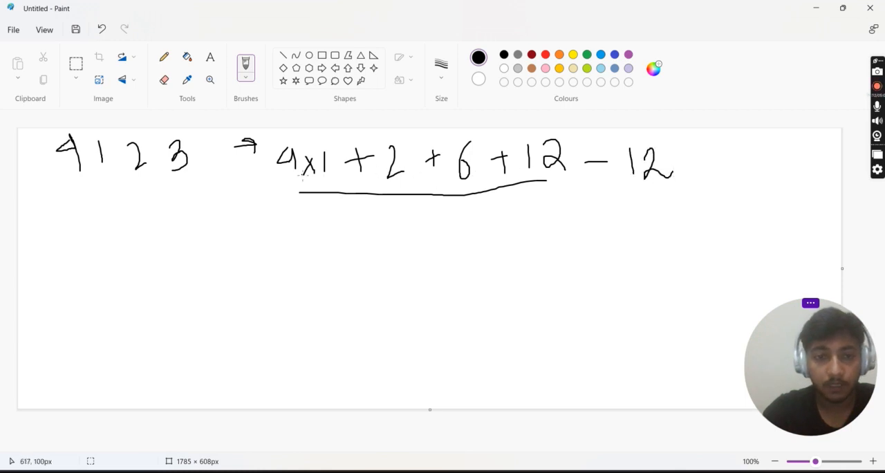
Arrow the underlined sum down to its result 12 and write the word max
left_click_drag(301, 187, 353, 221)
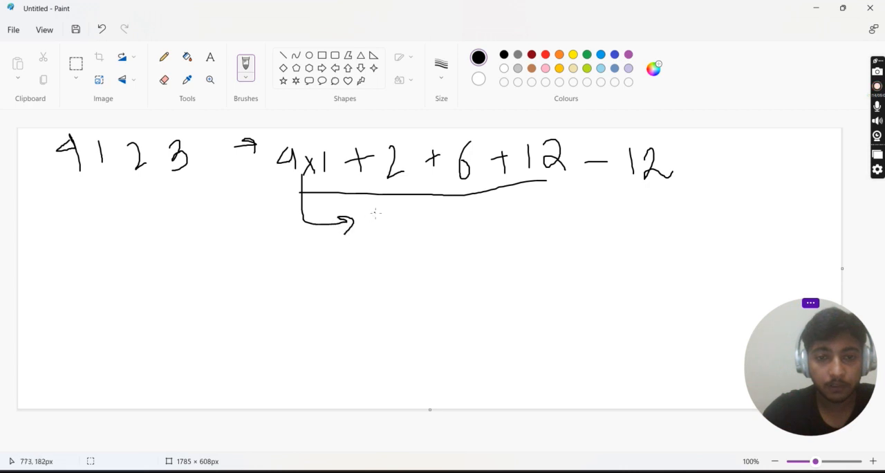
left_click_drag(373, 214, 412, 249)
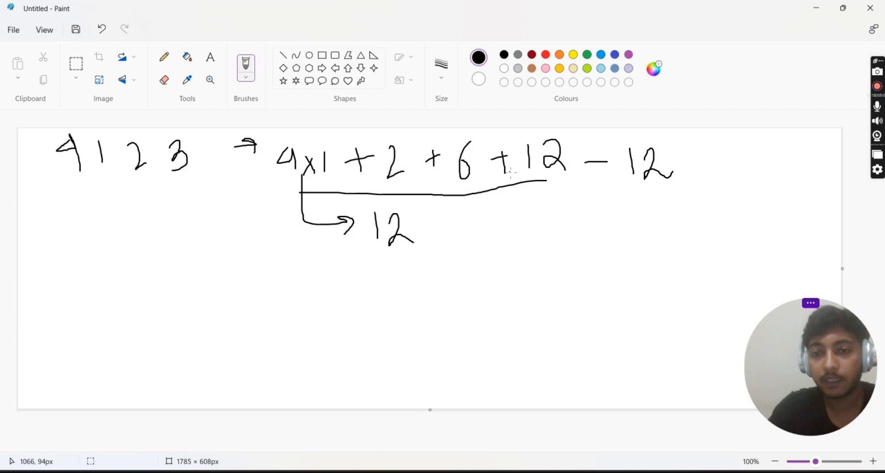
mouse_move(525, 170)
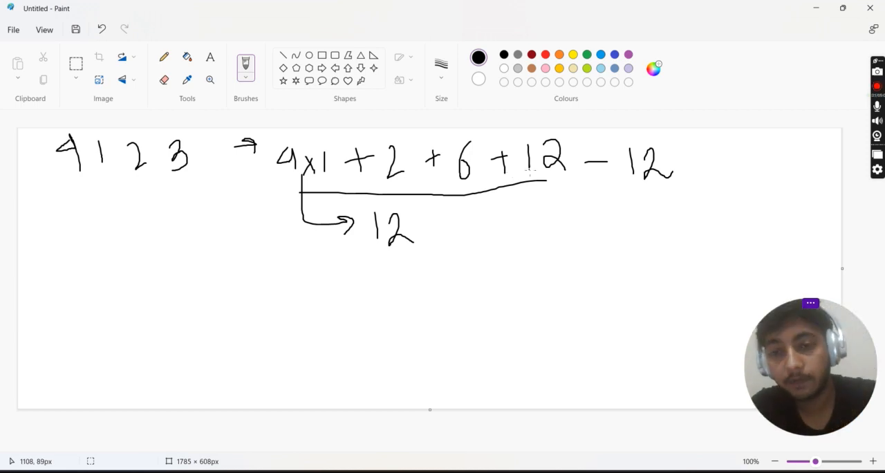
mouse_move(566, 210)
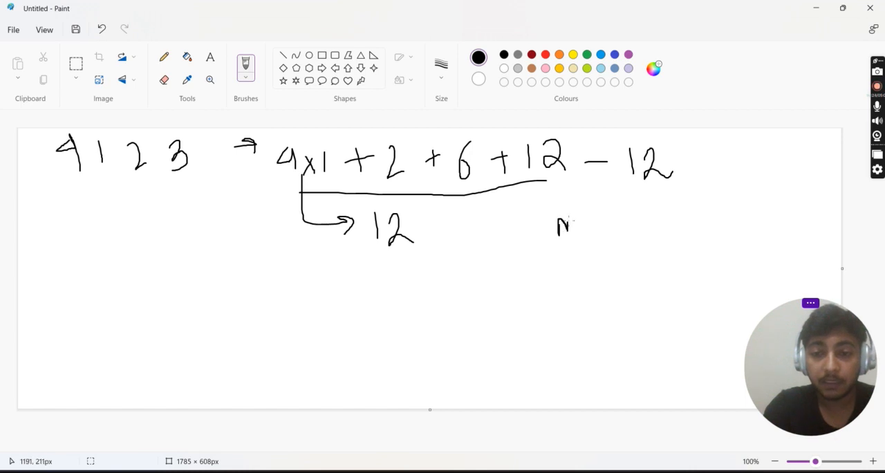
left_click_drag(559, 224, 619, 224)
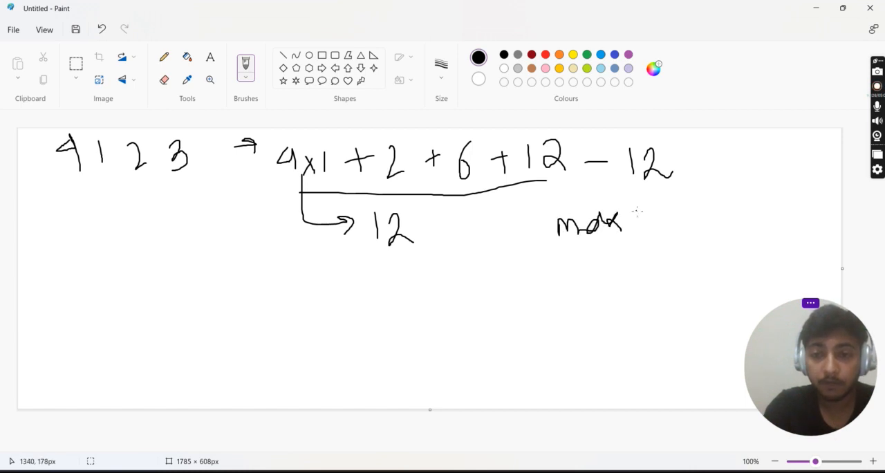
Write the bracketed term max(P_i × i) and underline the word max
left_click_drag(633, 207, 666, 249)
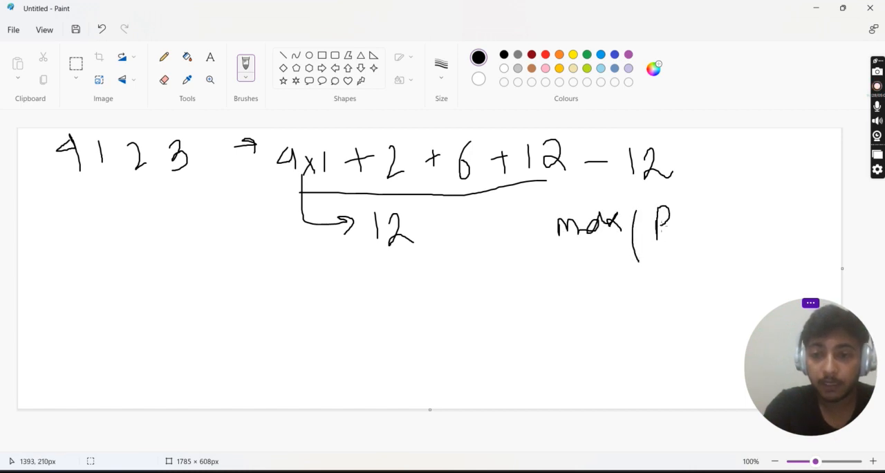
left_click_drag(666, 235, 670, 243)
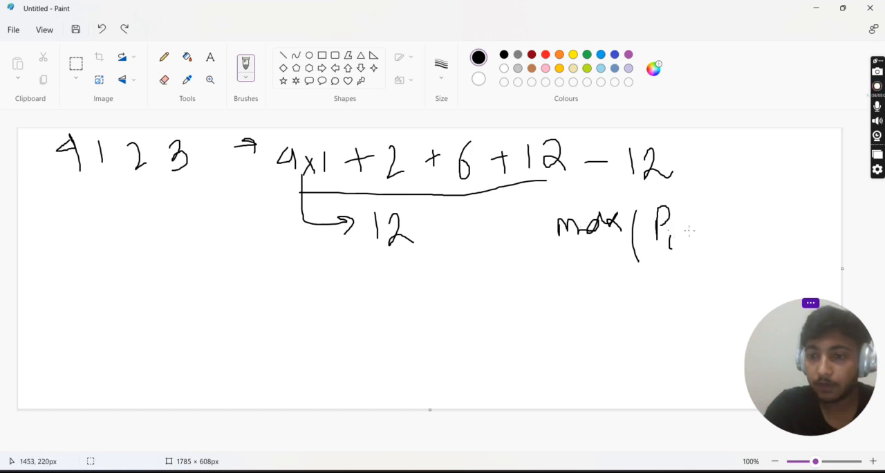
left_click_drag(689, 221, 705, 246)
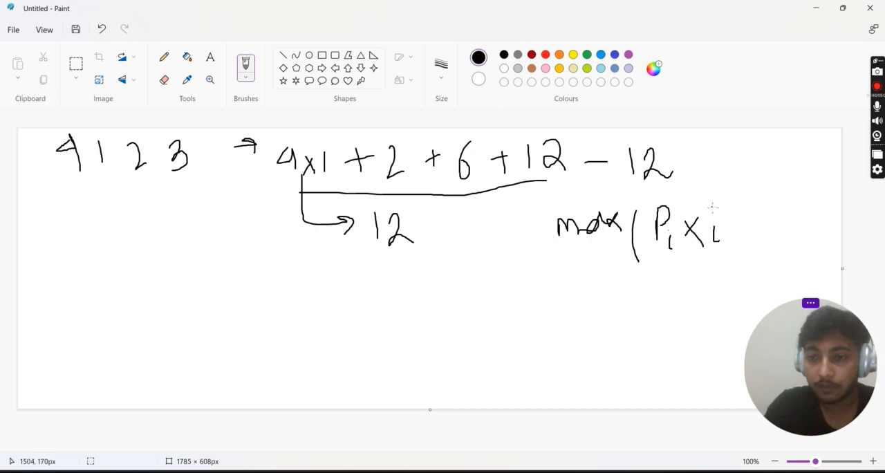
left_click_drag(712, 208, 736, 197)
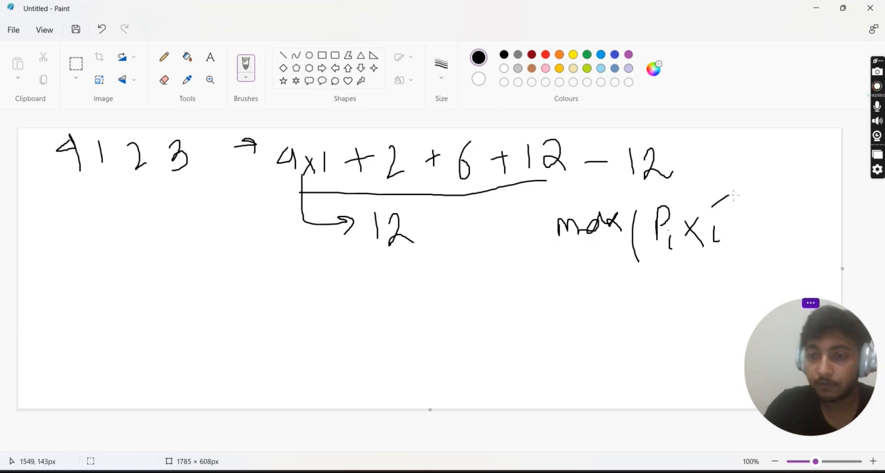
left_click_drag(733, 196, 749, 279)
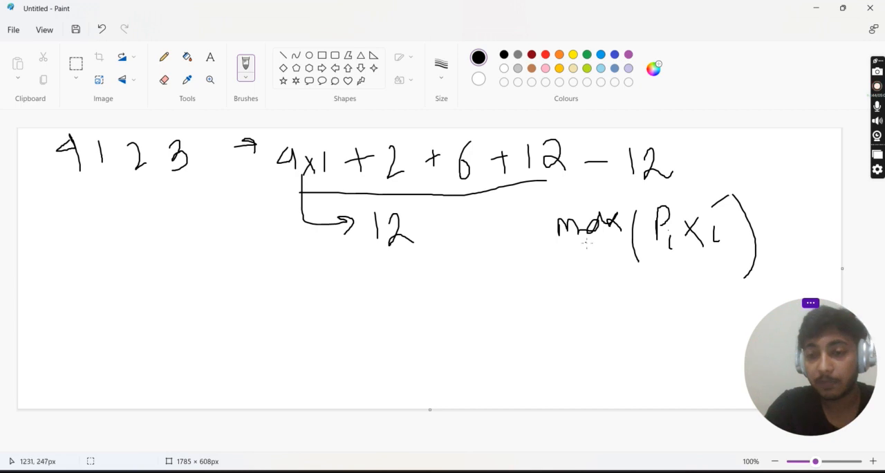
left_click_drag(560, 246, 615, 244)
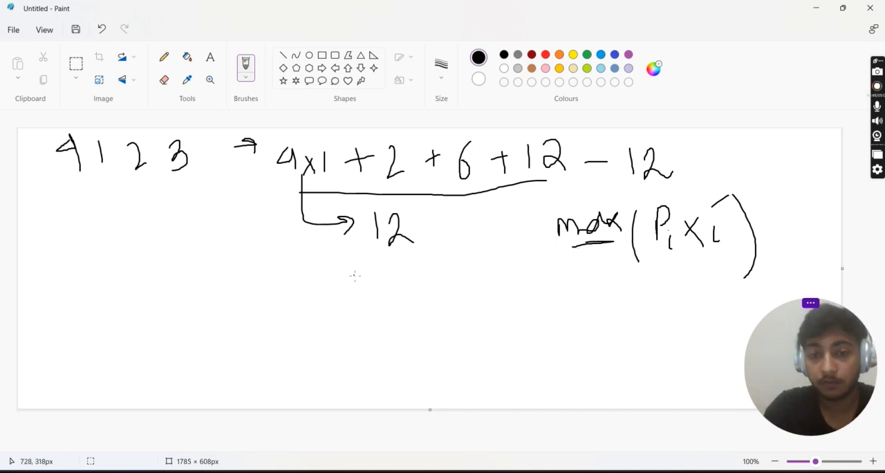
Sketch a row of blank slots with an arrow at the fourth slot and the word max
left_click_drag(145, 280, 163, 280)
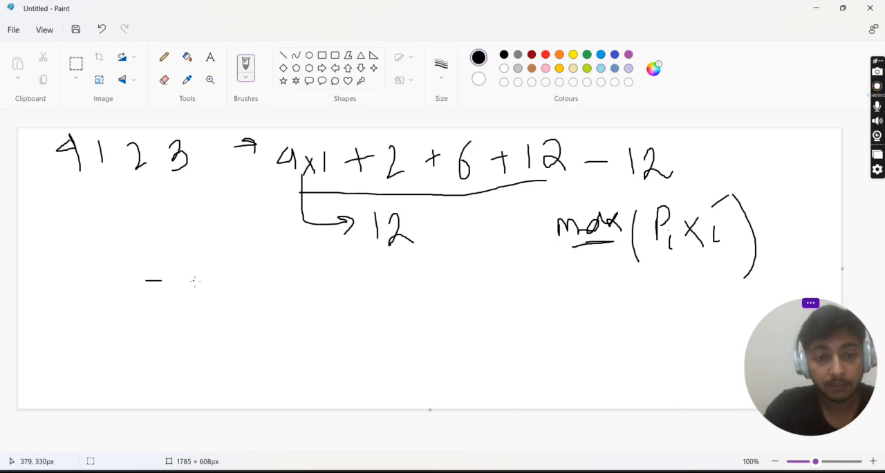
left_click_drag(194, 282, 284, 282)
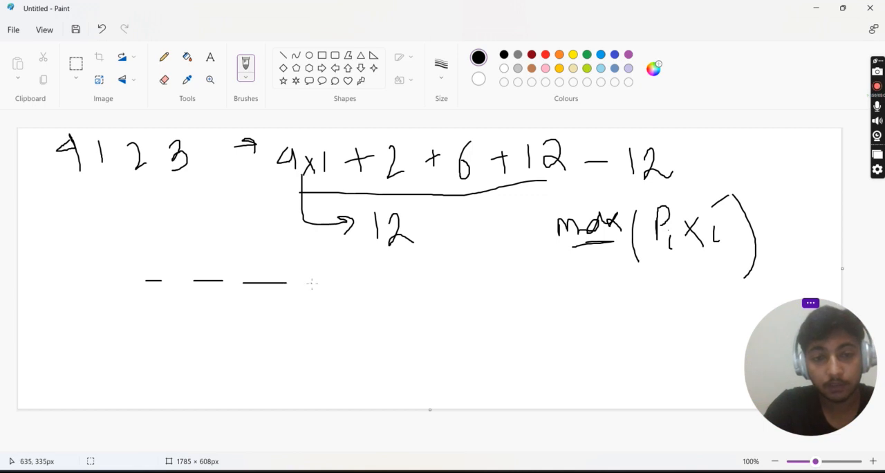
left_click_drag(307, 284, 401, 285)
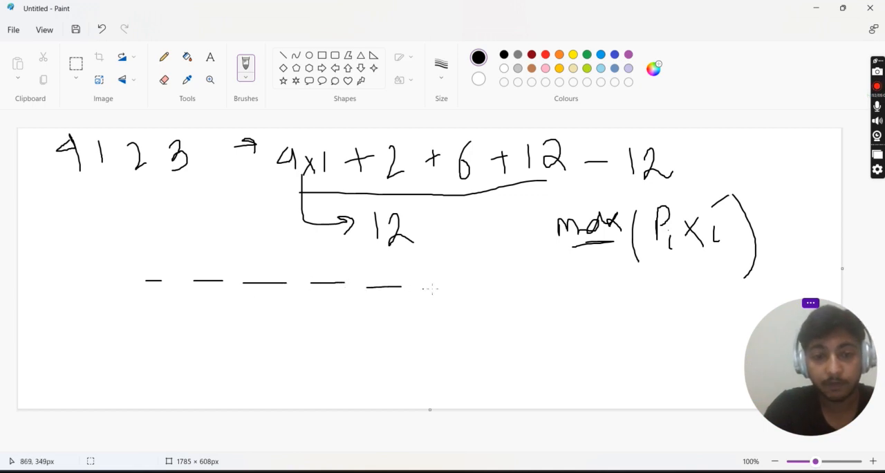
left_click_drag(329, 301, 329, 325)
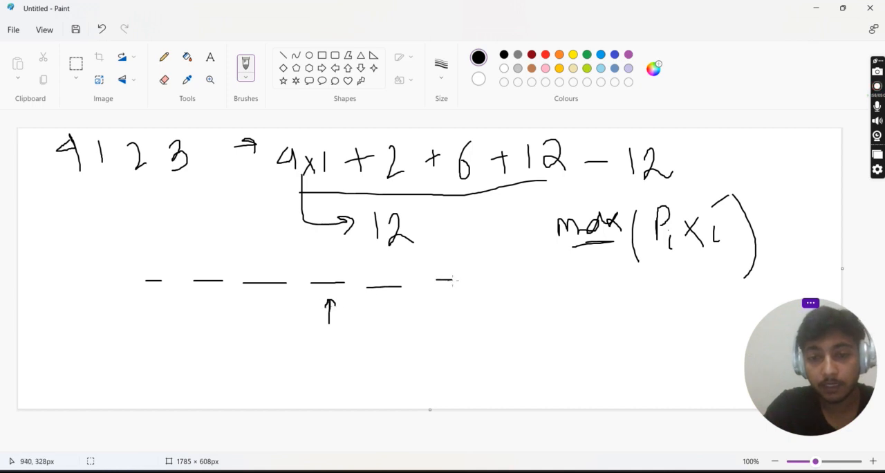
left_click_drag(467, 291, 515, 276)
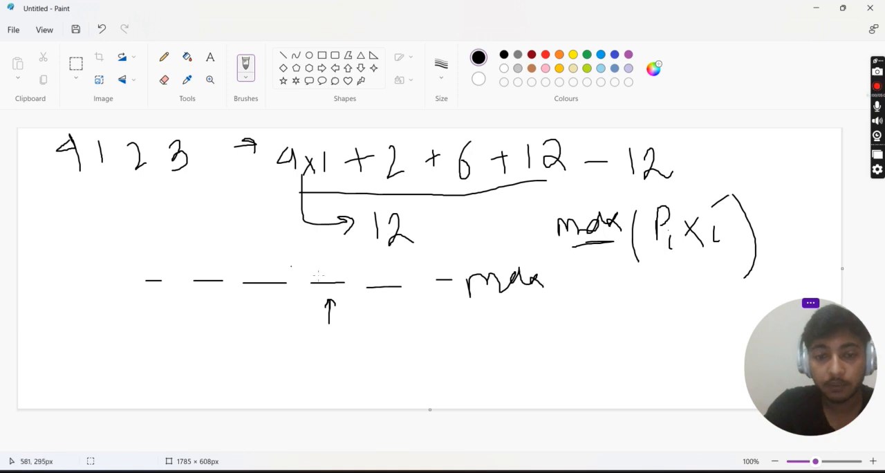
Undo the slots, the max(P_i × i) term and the 12 back to the original sum
left_click(102, 29)
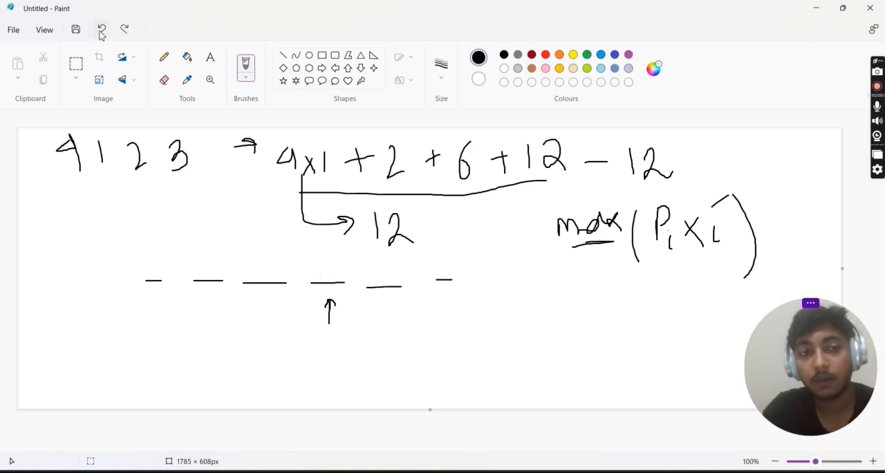
left_click(103, 29)
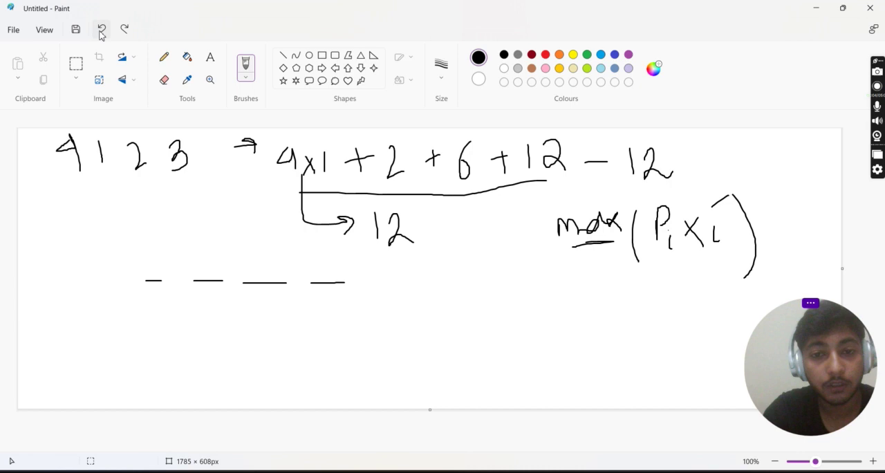
left_click(103, 29)
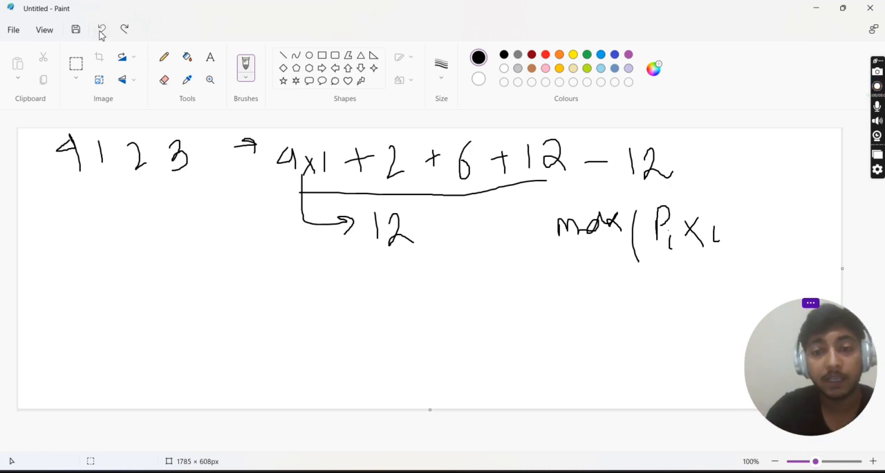
left_click(102, 29)
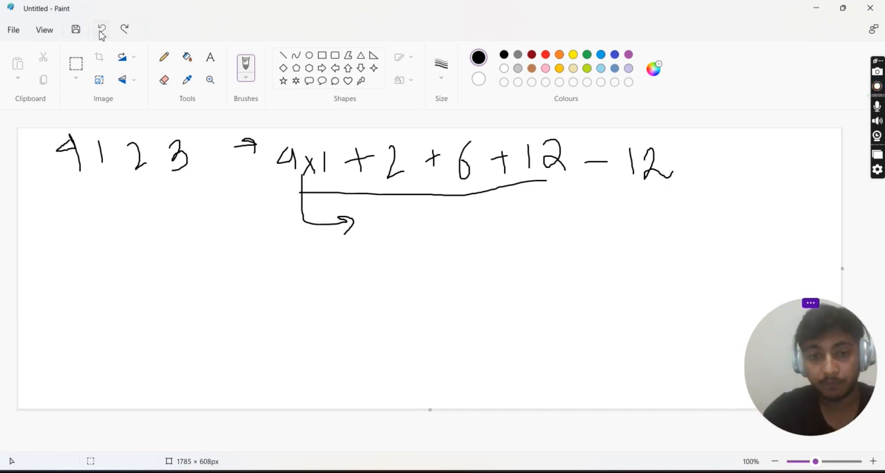
left_click(103, 29)
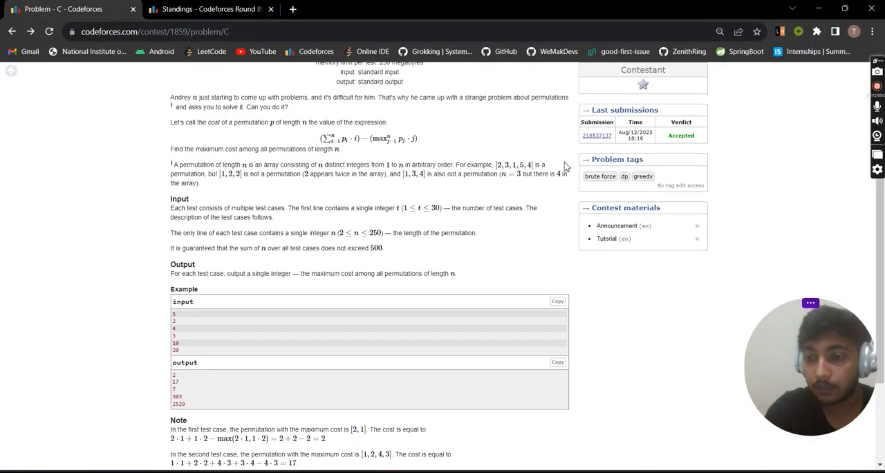
Scroll the Codeforces problem to its input constraints and sample tests
scroll("down", 3)
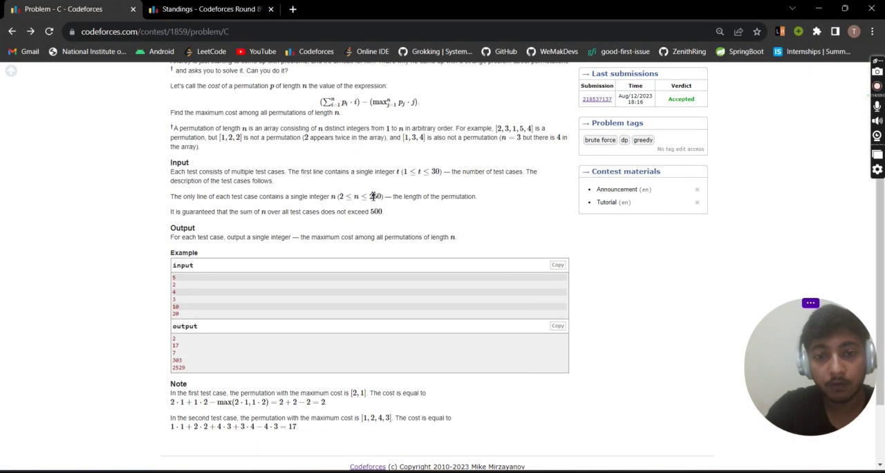
mouse_move(387, 190)
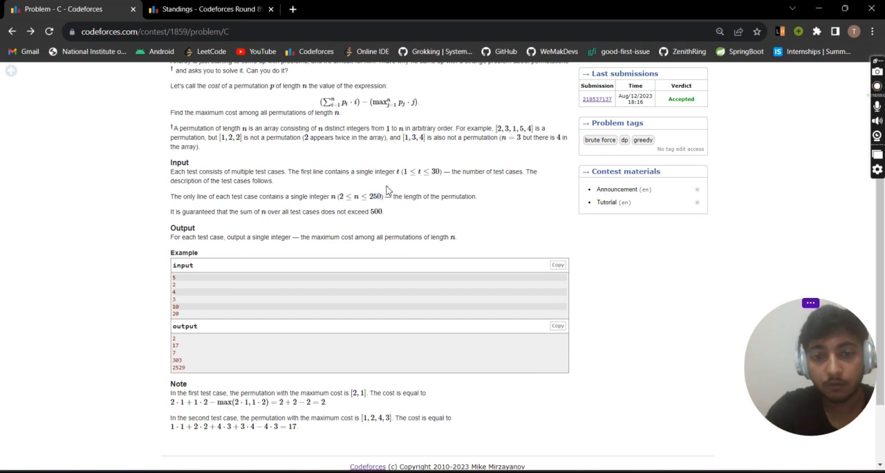
mouse_move(539, 260)
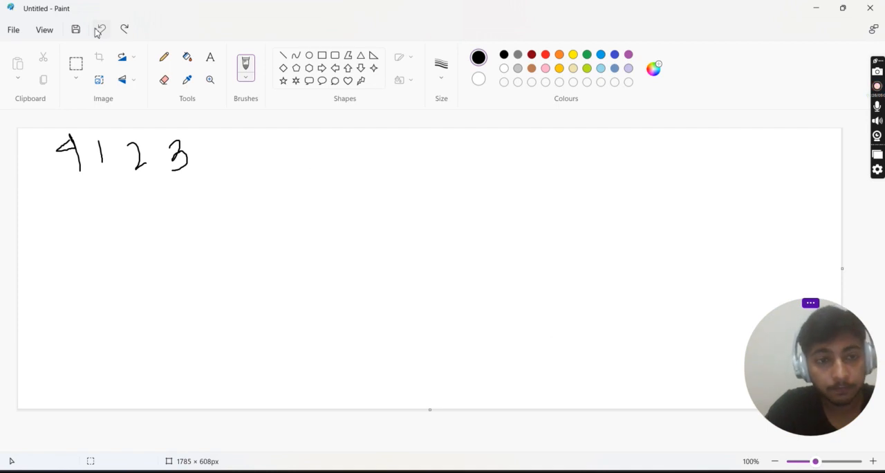
Undo the old example digits and write the sequence 1, 2, 3 with trailing dots
left_click(101, 29)
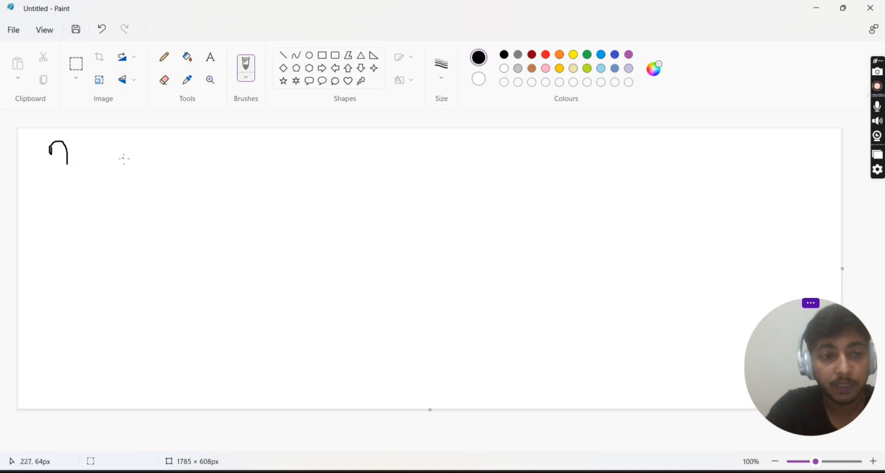
mouse_move(166, 143)
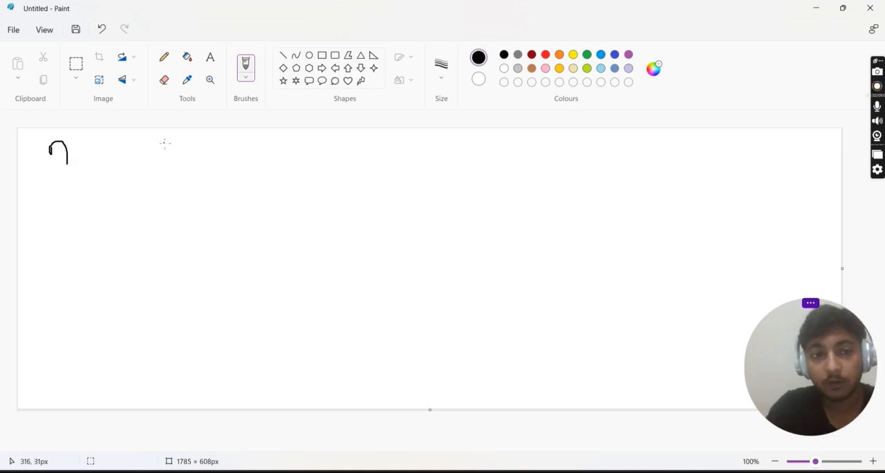
left_click_drag(166, 142, 165, 166)
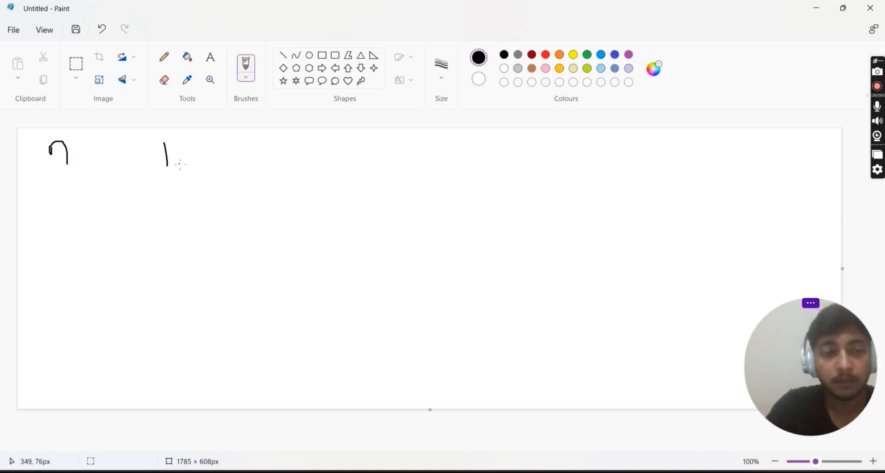
left_click_drag(201, 149, 208, 177)
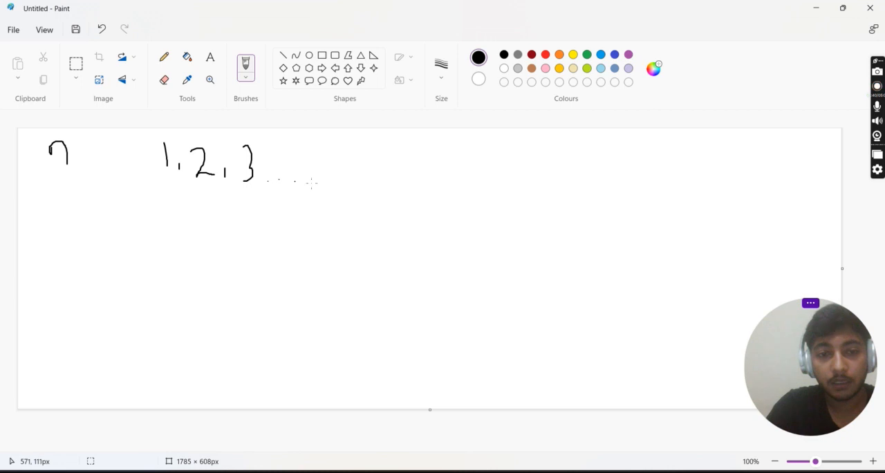
left_click_drag(365, 185, 393, 150)
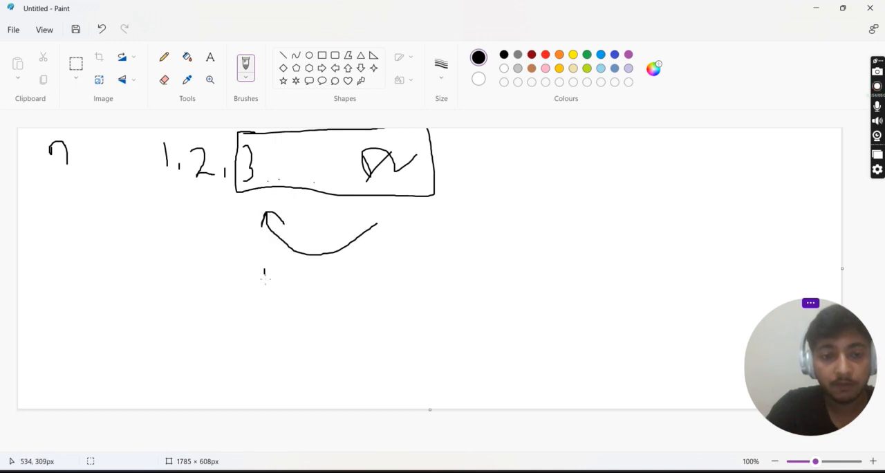
Write the reversed sequence n, n-1, n-2 — 3 below the arrow
left_click_drag(261, 270, 307, 288)
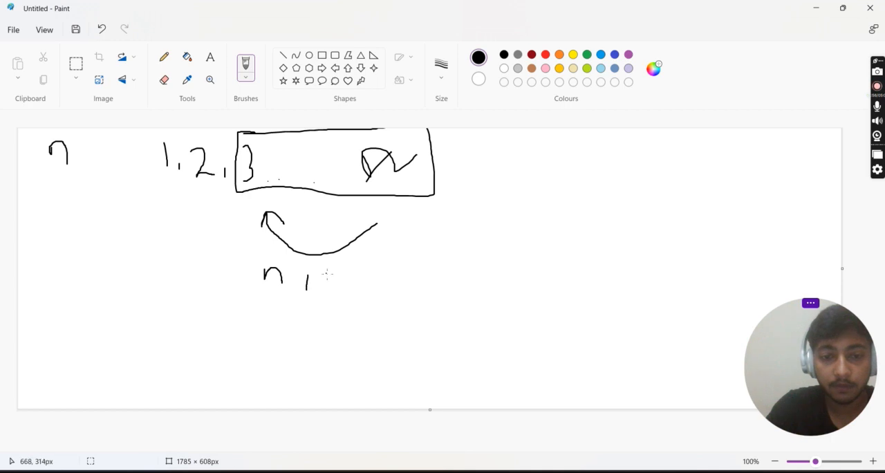
left_click_drag(325, 277, 370, 280)
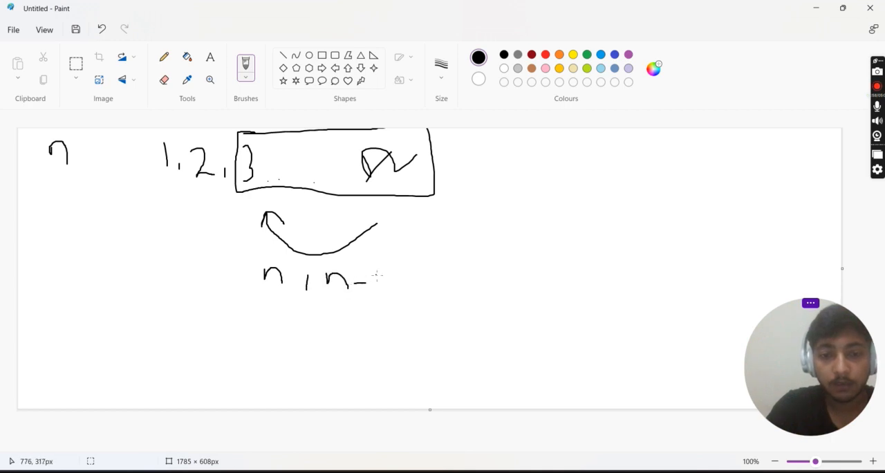
left_click_drag(376, 277, 390, 276)
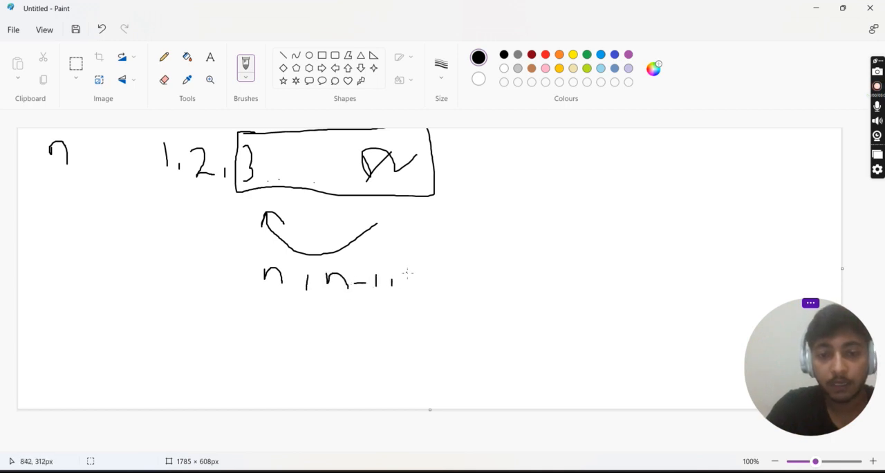
left_click_drag(415, 287, 428, 274)
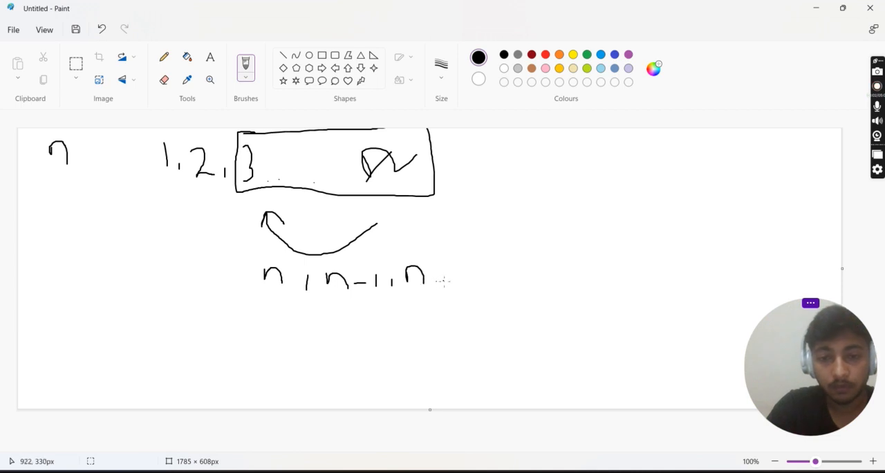
left_click_drag(456, 274, 459, 298)
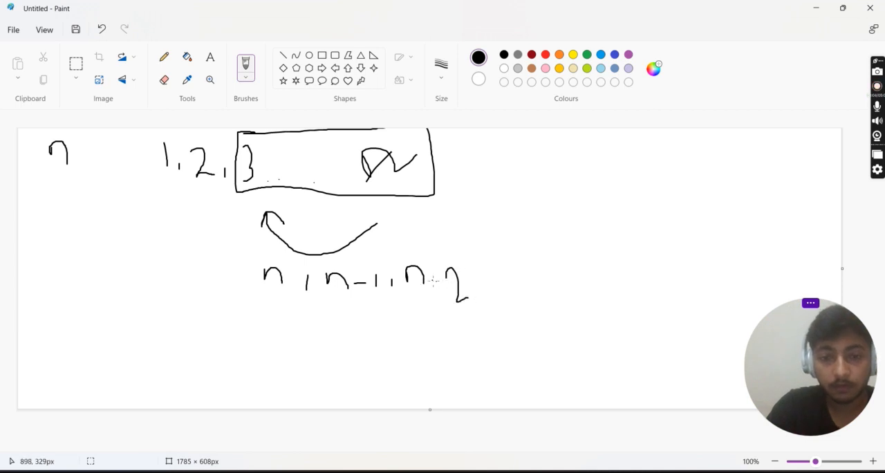
left_click_drag(491, 287, 518, 287)
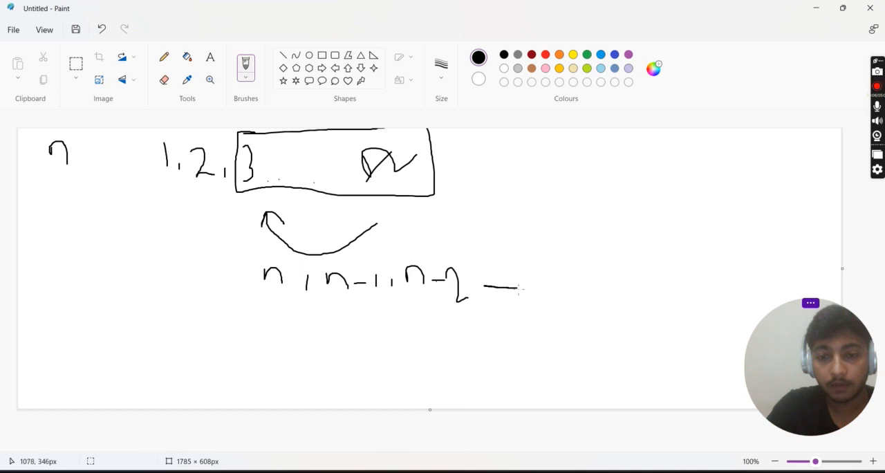
left_click_drag(519, 285, 556, 284)
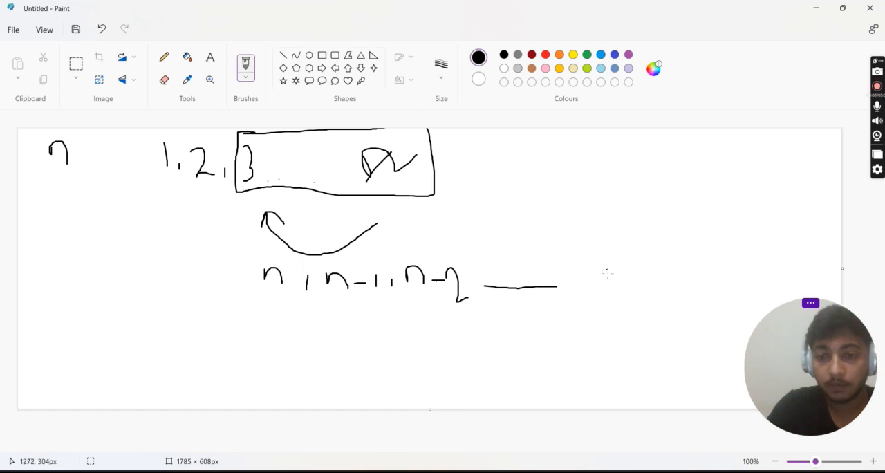
left_click_drag(601, 263, 594, 297)
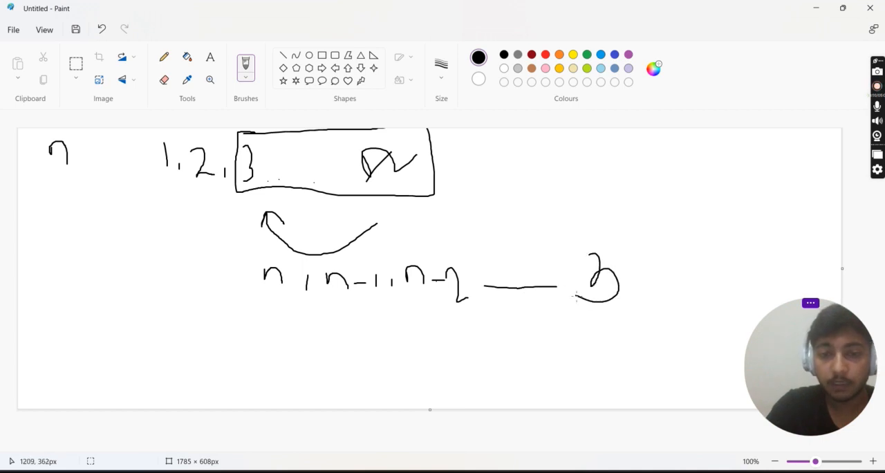
mouse_move(258, 254)
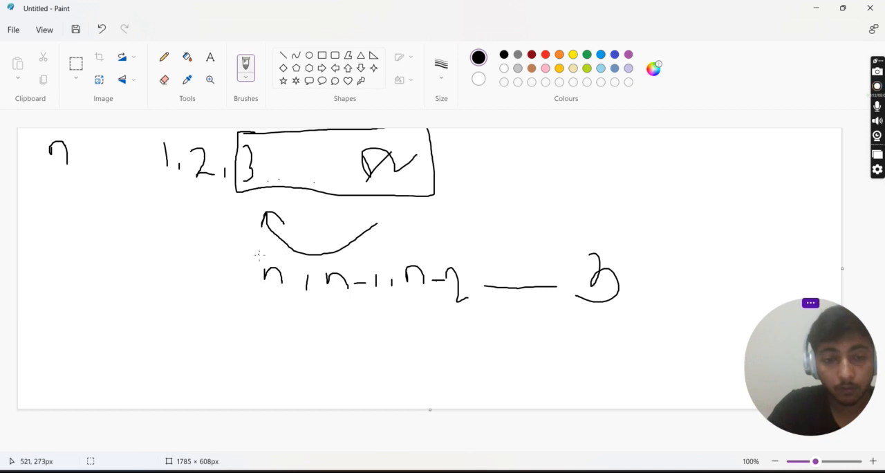
Rule a line over the reversed sequence, note 1+n at top right, and show the accepted submission's source
left_click_drag(258, 254, 605, 254)
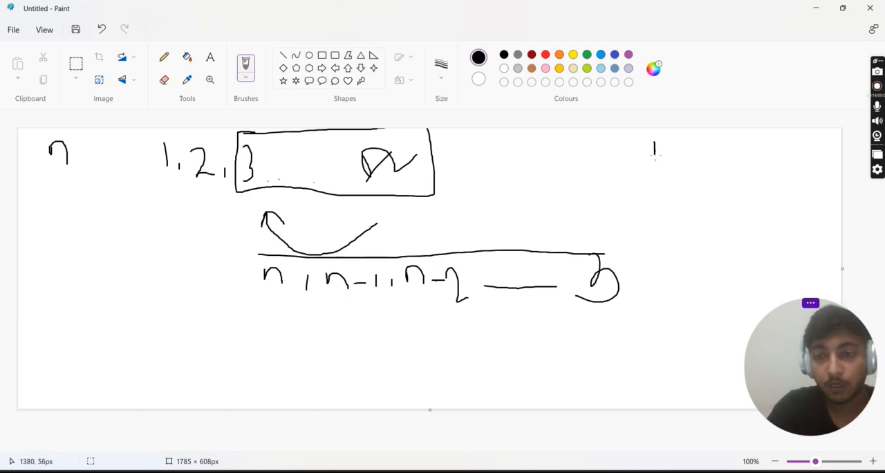
left_click_drag(675, 149, 719, 163)
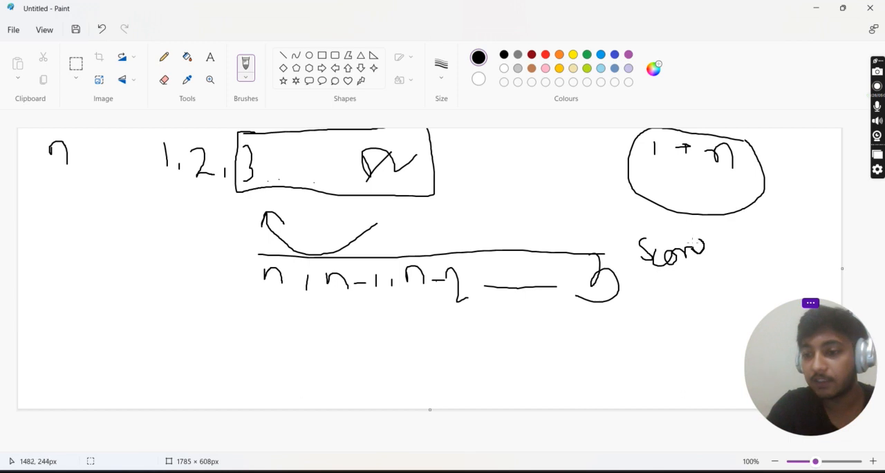
mouse_move(837, 33)
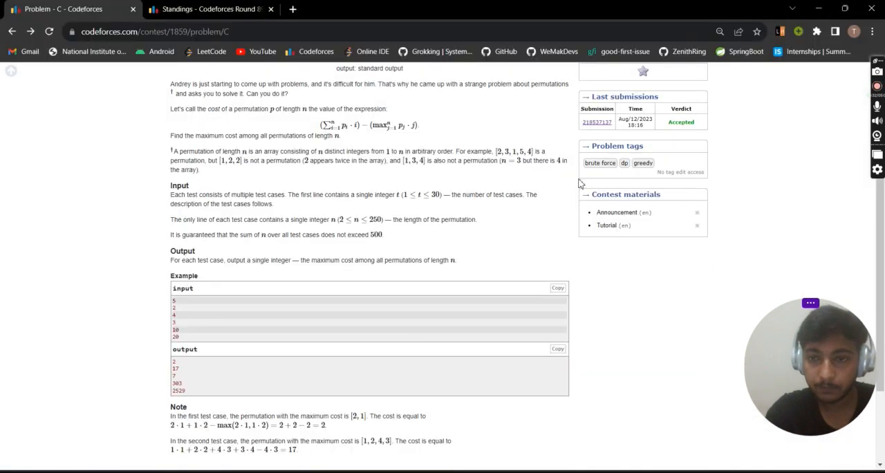
scroll("up", 3)
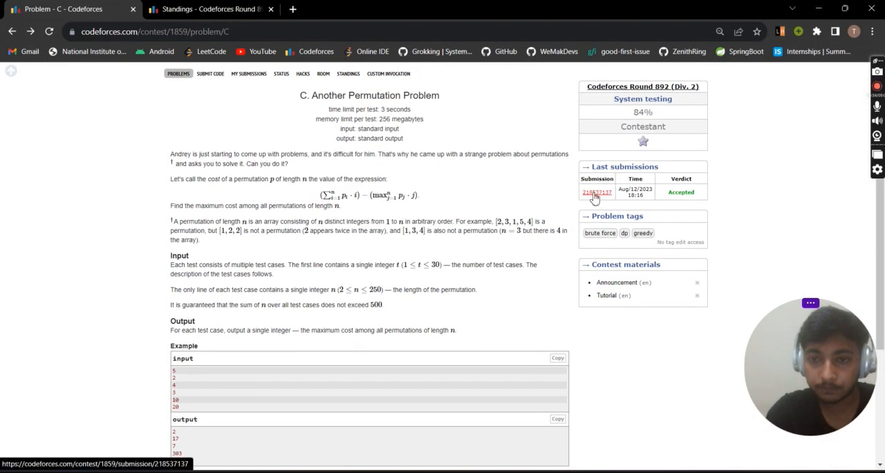
left_click(594, 192)
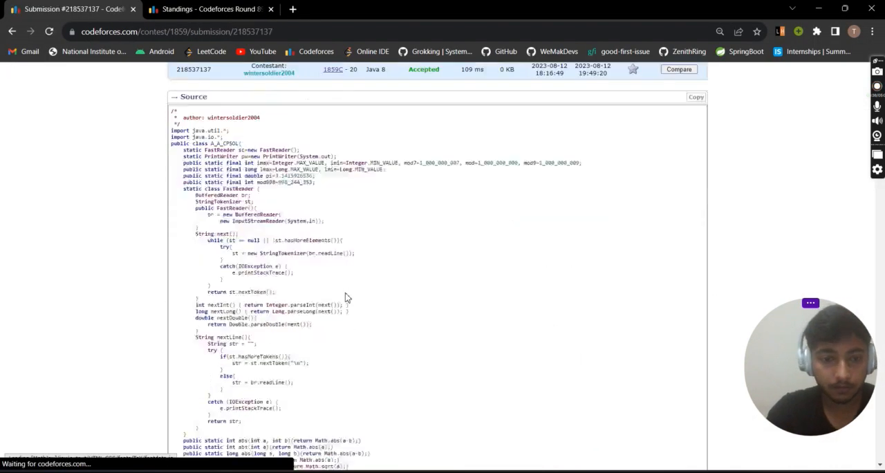
Scroll to main() and highlight the body of the while(TESTCASES--) loop
scroll("down", 3)
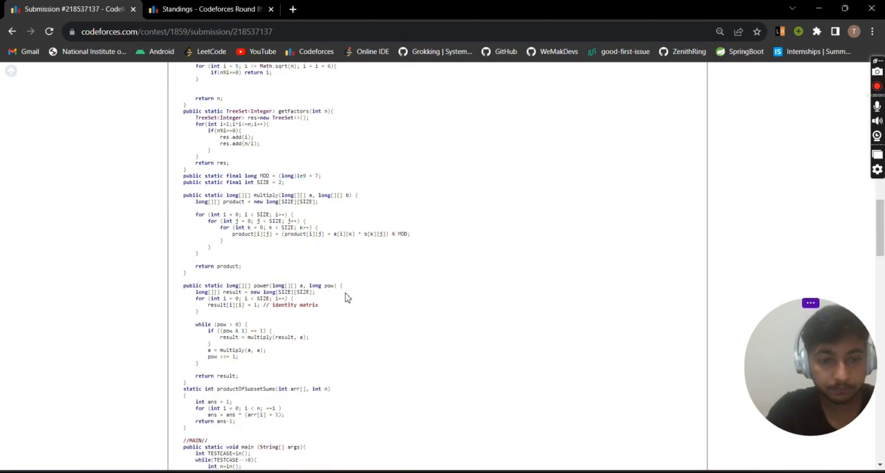
scroll("down", 3)
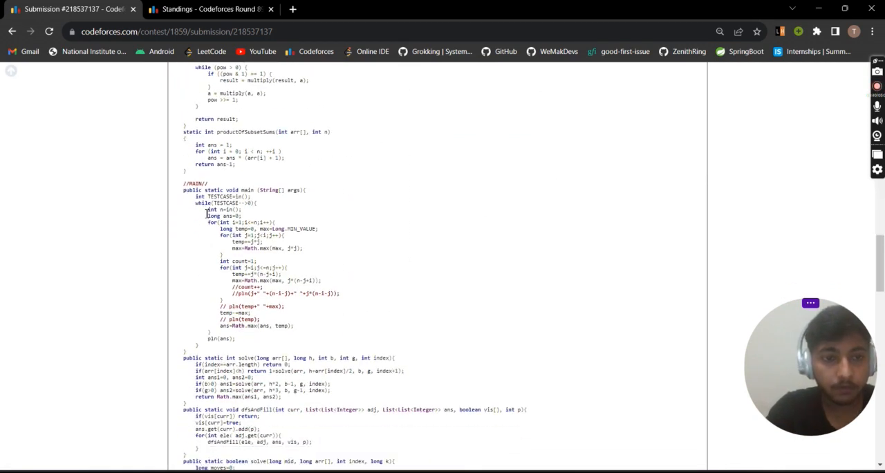
left_click_drag(210, 210, 236, 338)
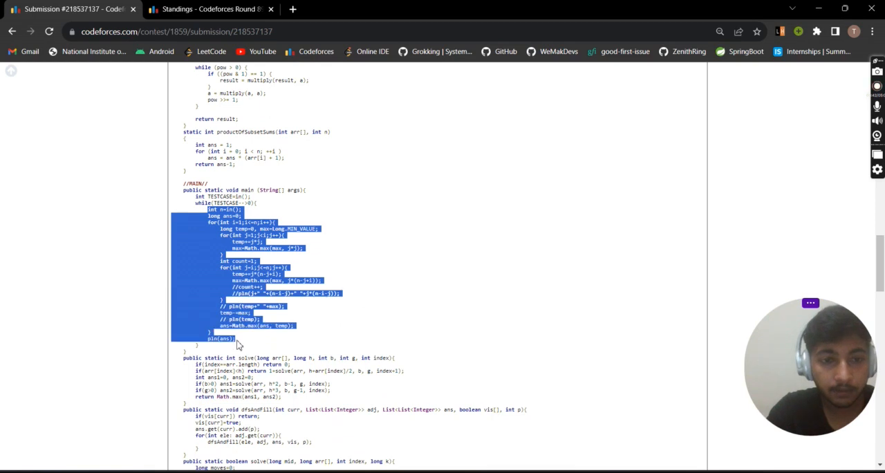
left_click(237, 345)
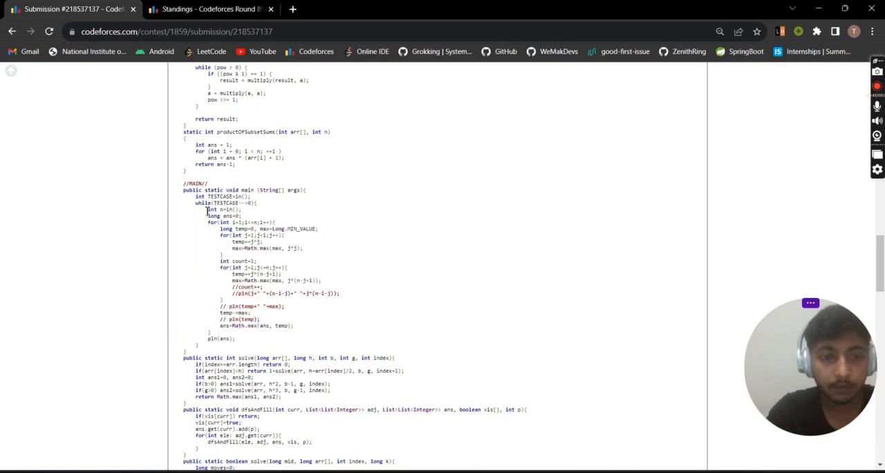
left_click_drag(207, 210, 235, 337)
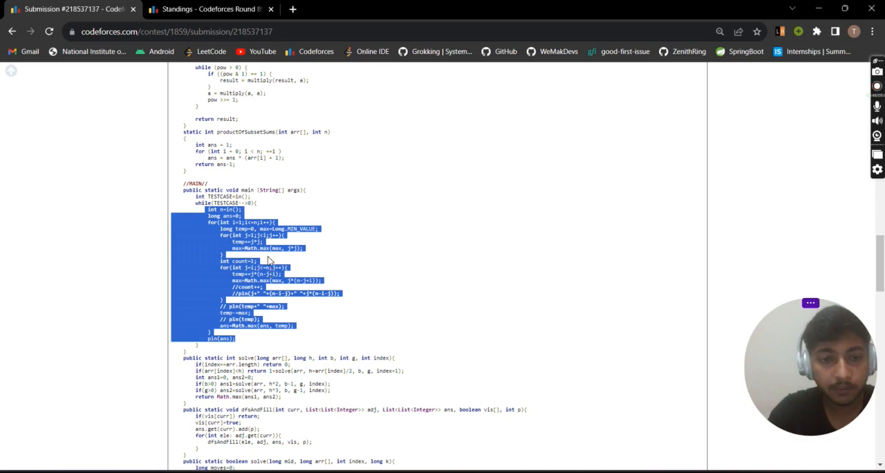
mouse_move(269, 260)
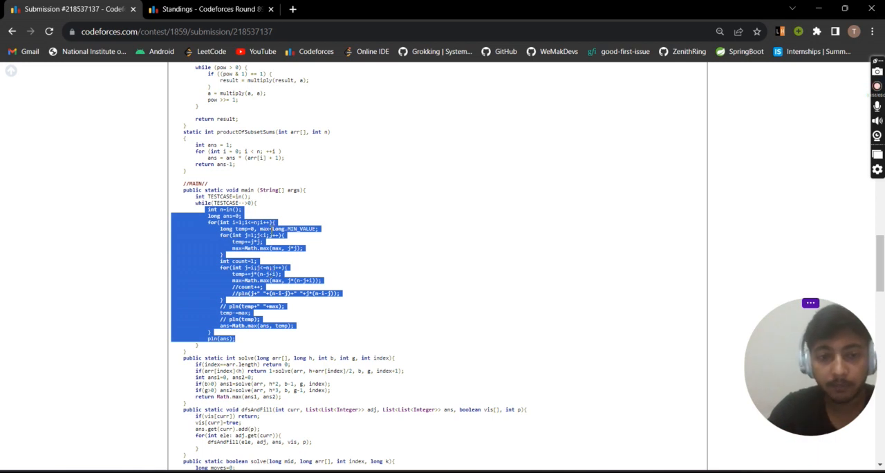
mouse_move(292, 268)
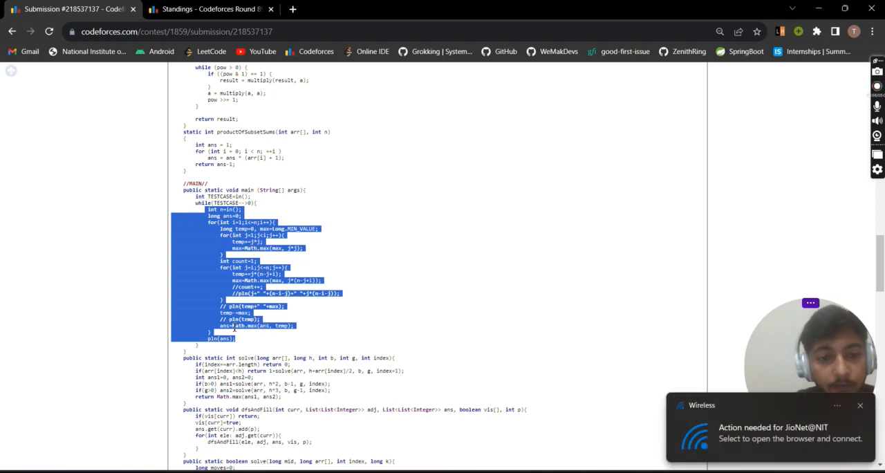
mouse_move(270, 316)
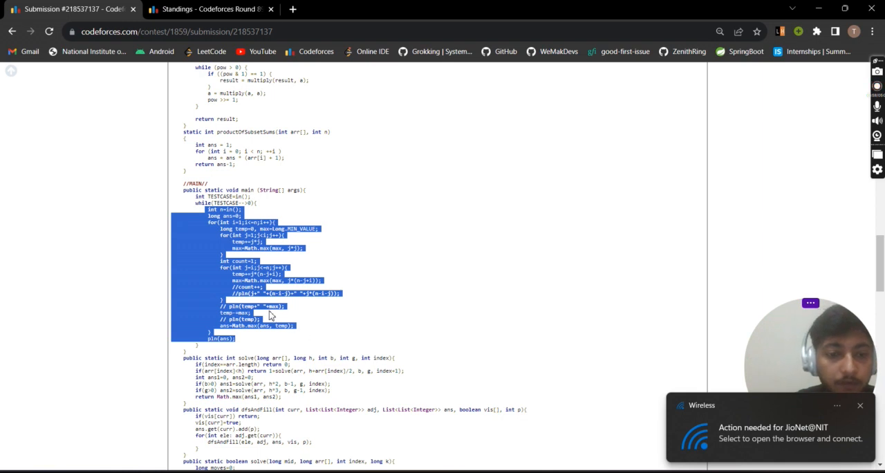